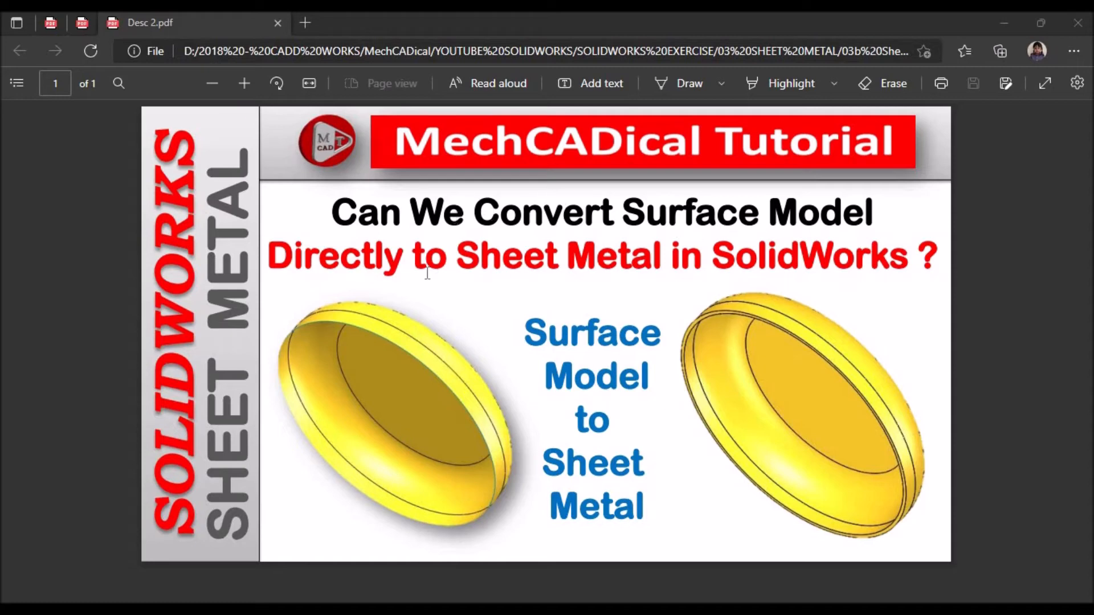
pyautogui.moveTo(644, 271)
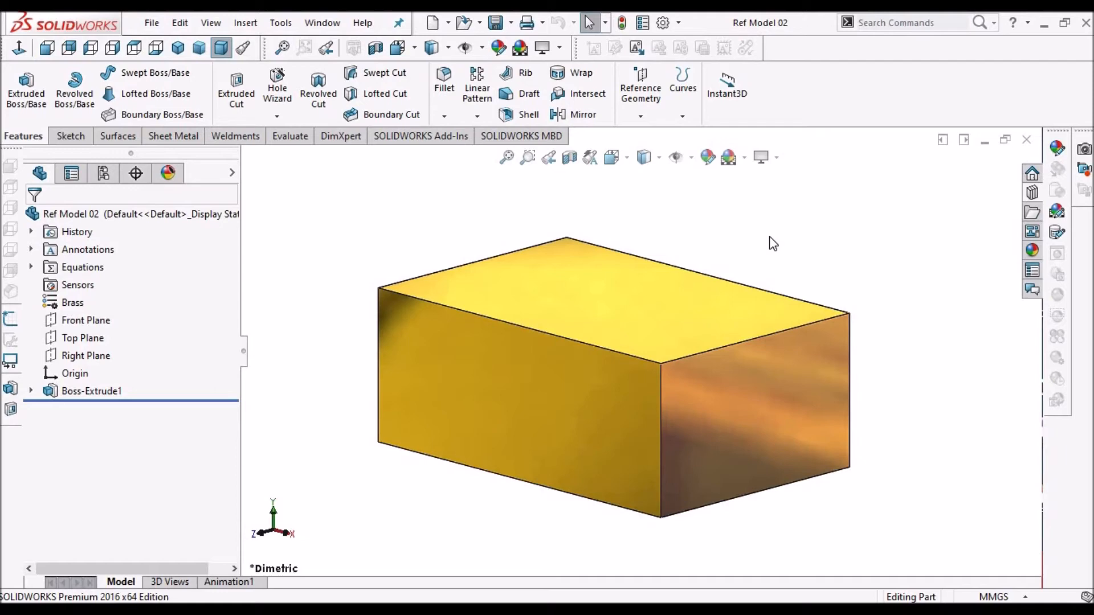
# Step: Shell the block from its top face with a 1.0mm wall thickness
pyautogui.click(91, 391)
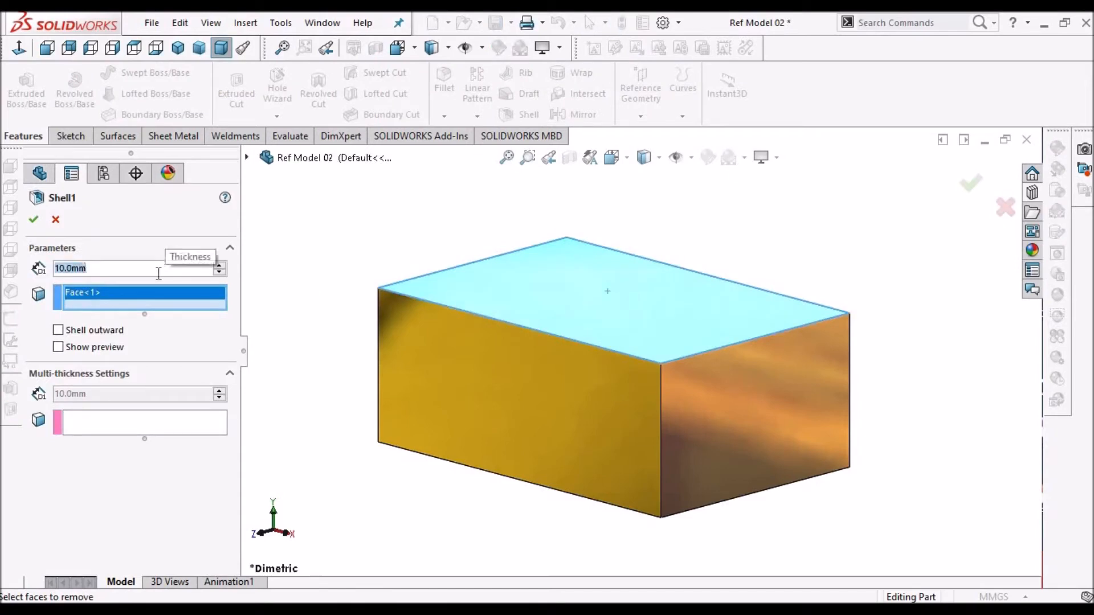
pyautogui.write('1.0mm')
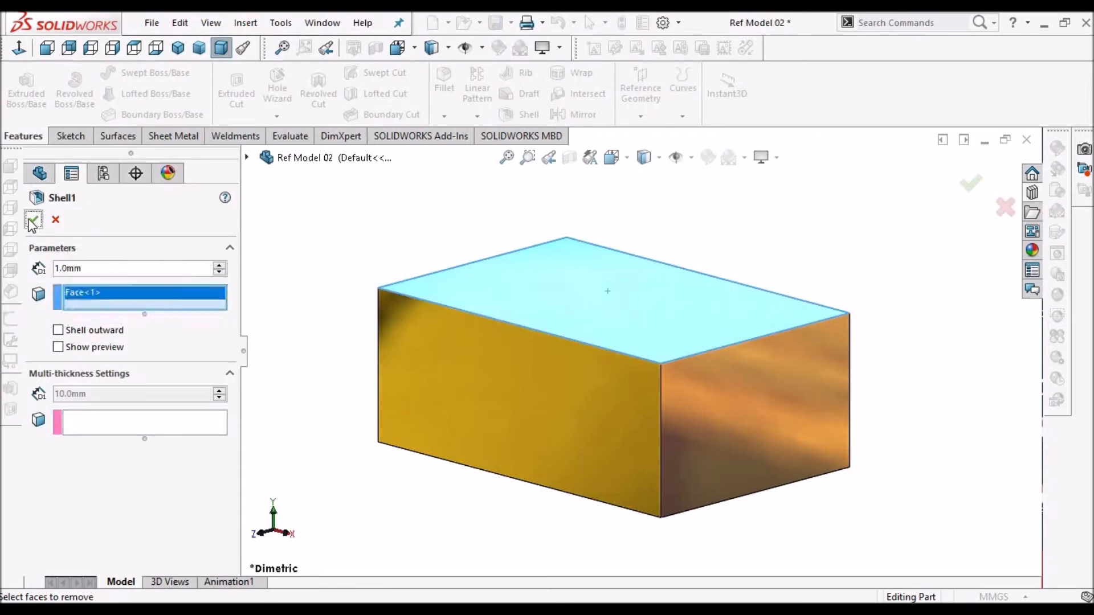
pyautogui.click(34, 220)
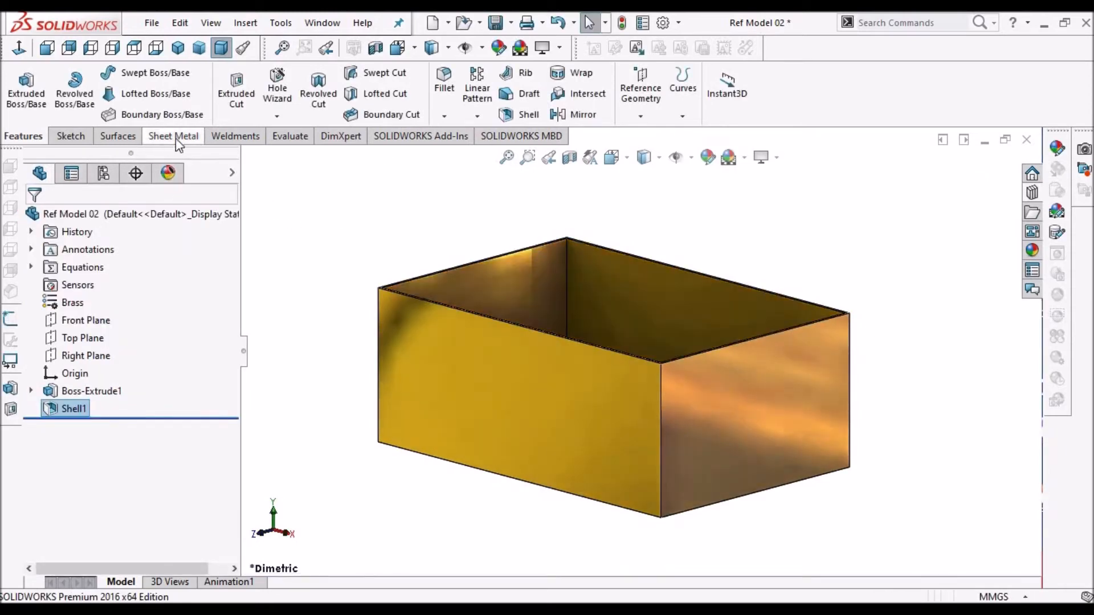
pyautogui.click(172, 136)
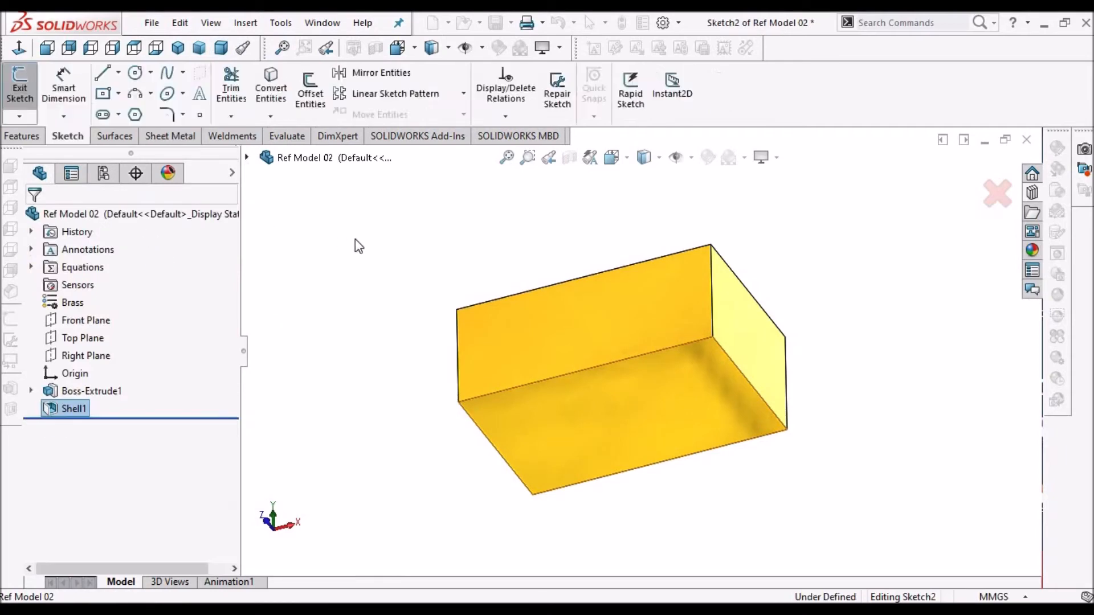
# Step: Convert the box to 1.0mm sheet metal, bottom face fixed, four bottom edges as bends
pyautogui.click(220, 47)
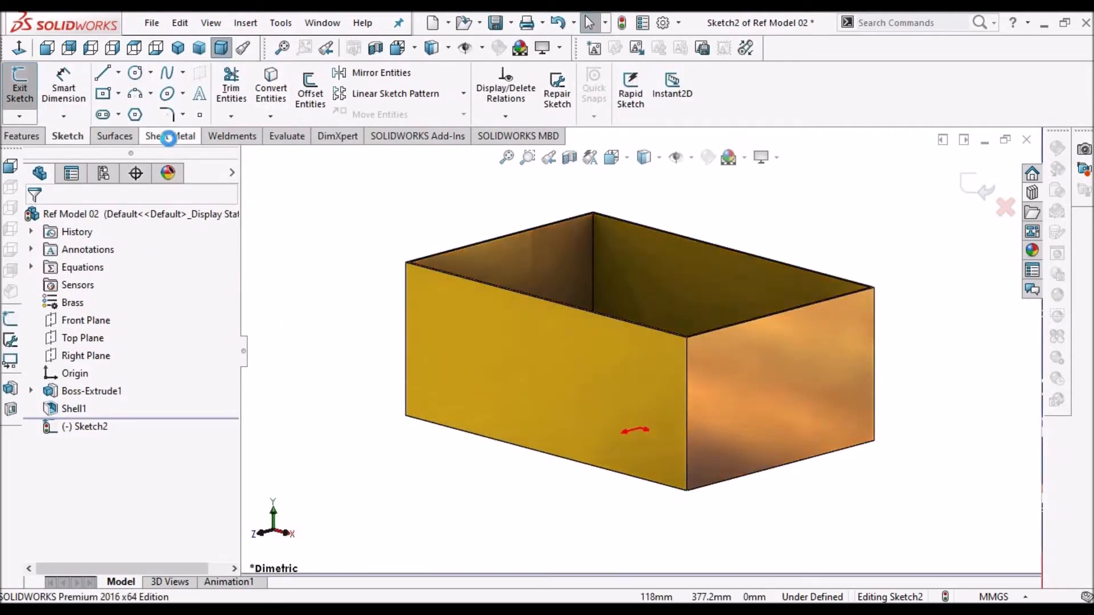
pyautogui.click(172, 136)
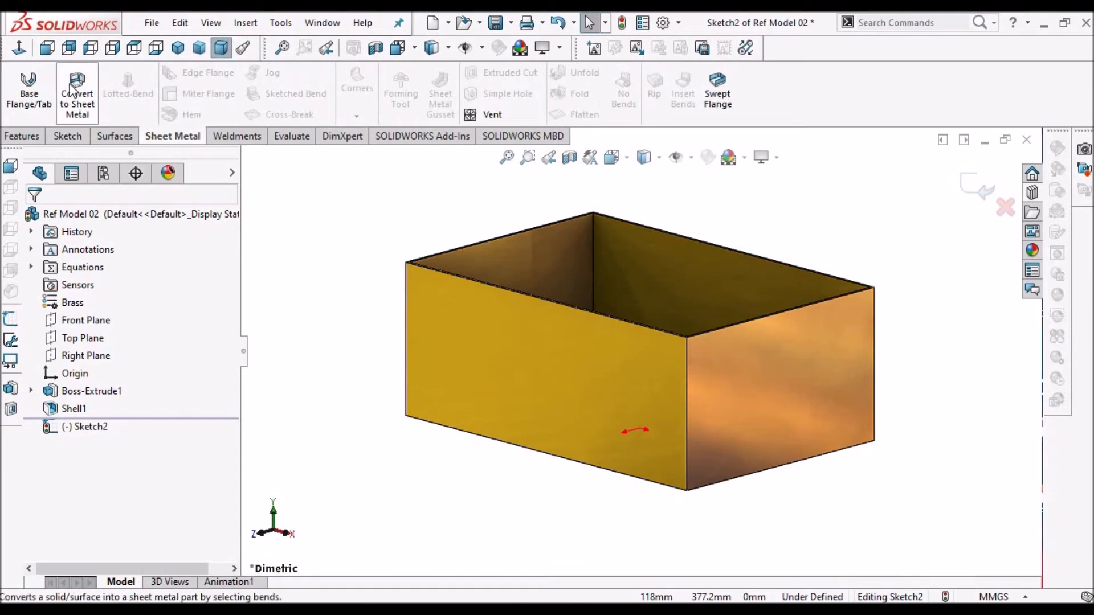
pyautogui.moveTo(77, 90)
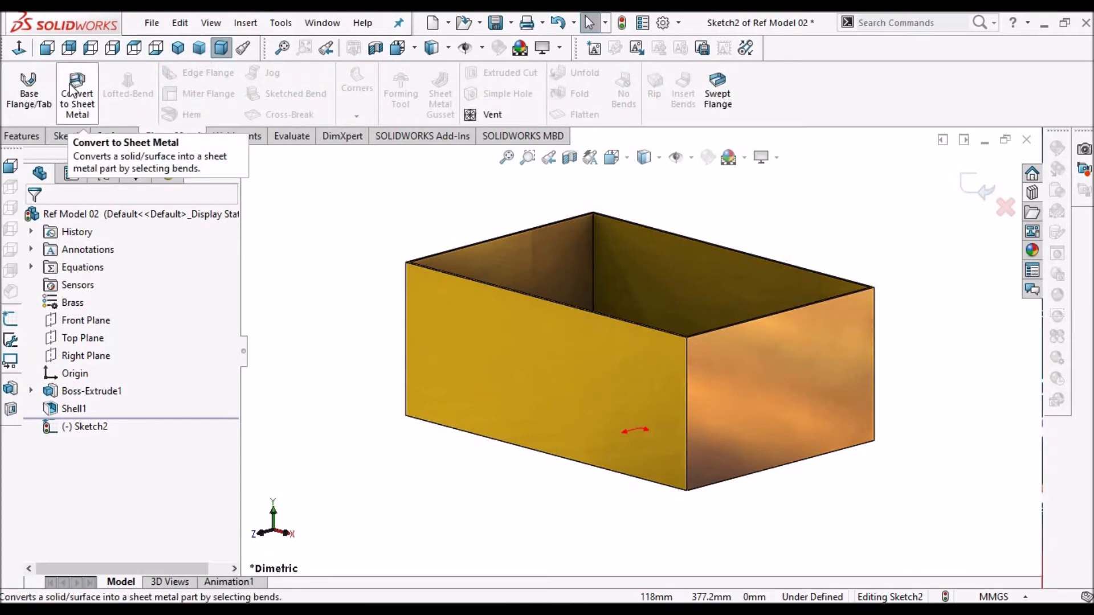
pyautogui.moveTo(73, 89)
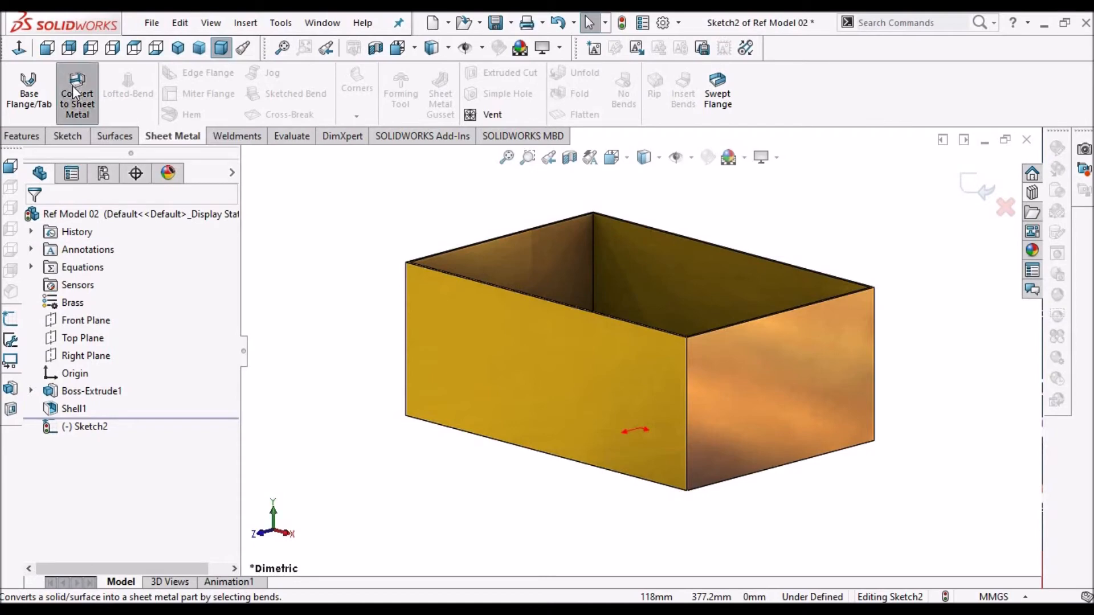
pyautogui.click(77, 93)
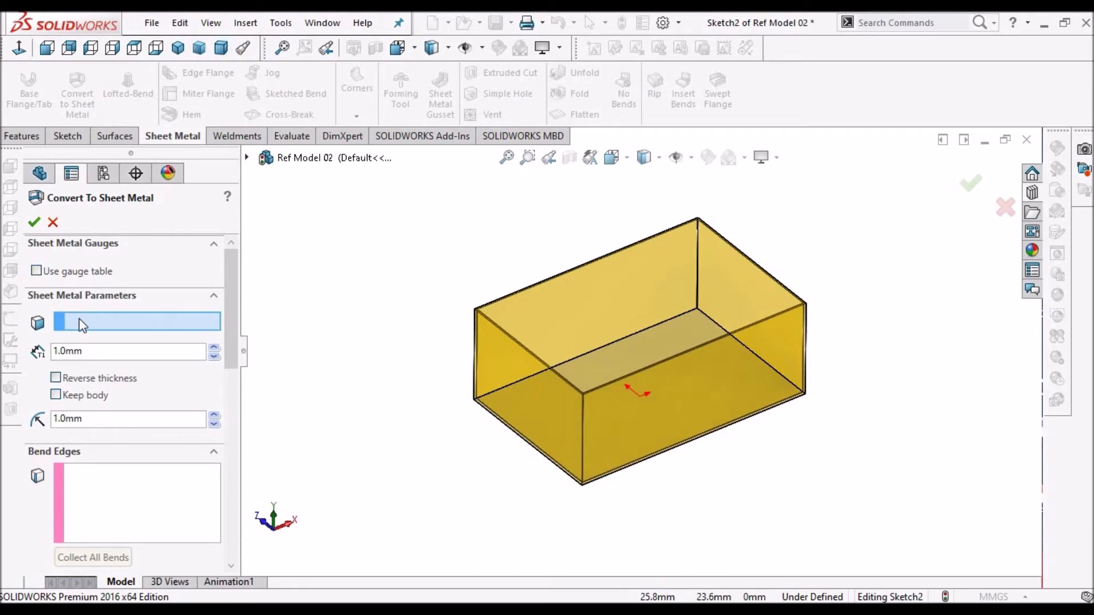
pyautogui.moveTo(670, 367)
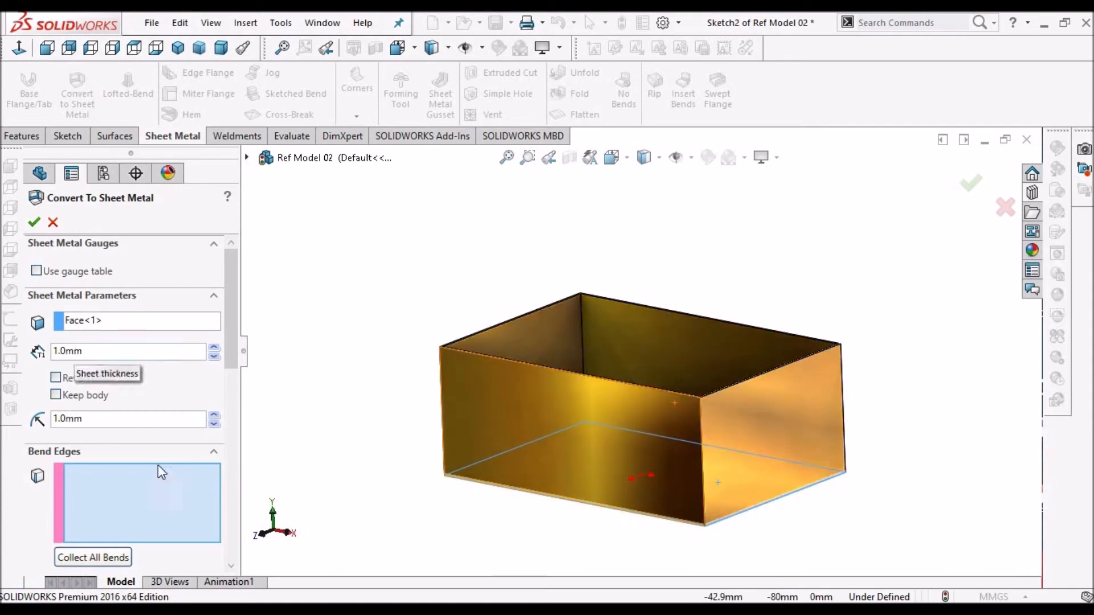
pyautogui.scroll(-3)
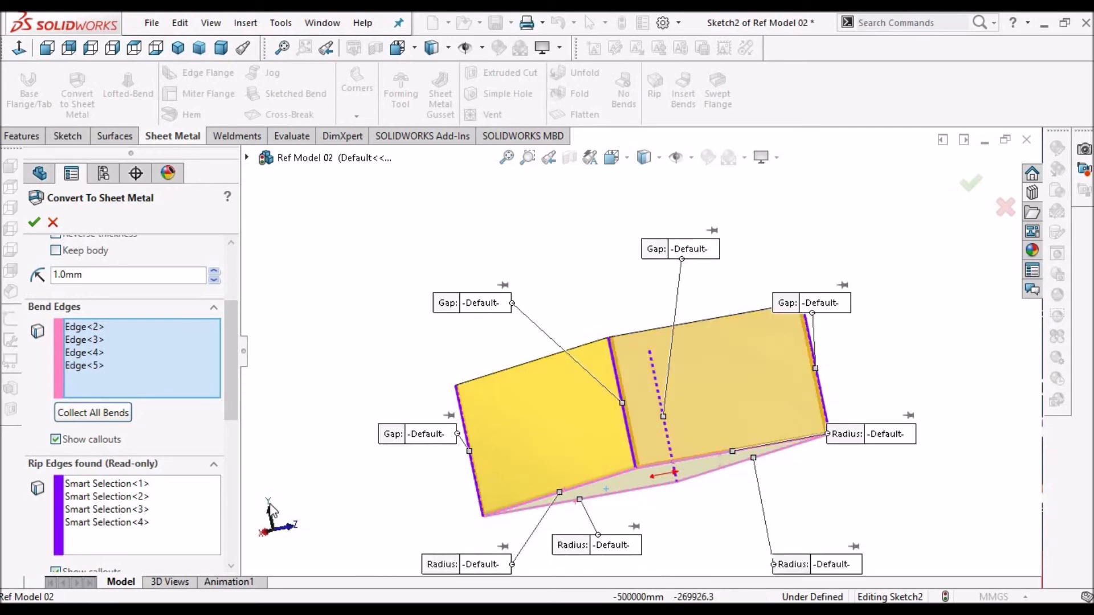
pyautogui.click(106, 497)
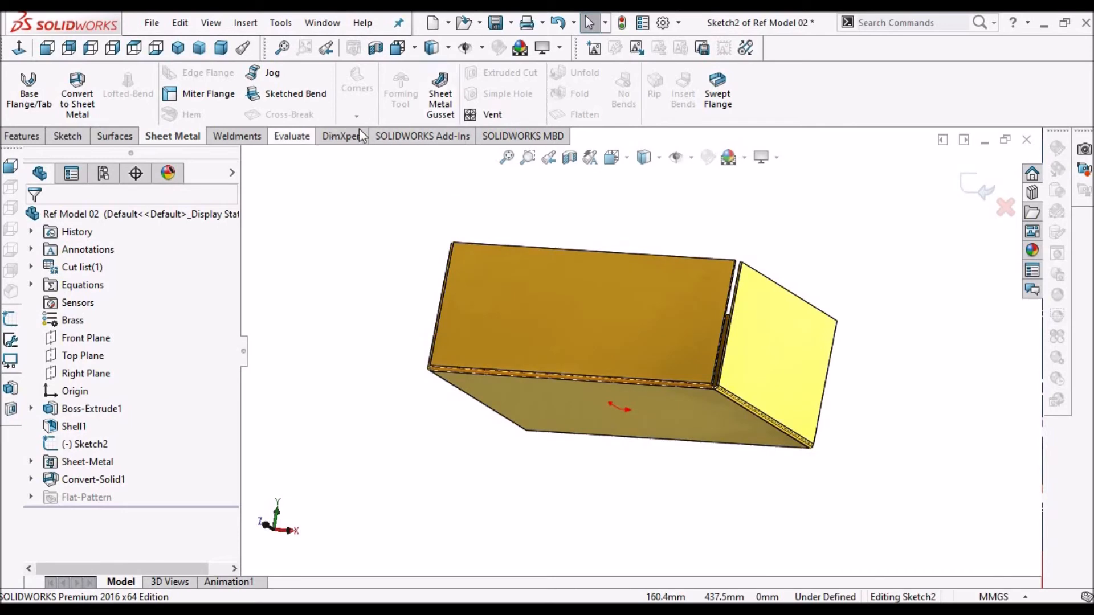
# Step: Switch to the Ref Model dish, orbit it, and convert its flat inner face to sheet metal
pyautogui.click(322, 22)
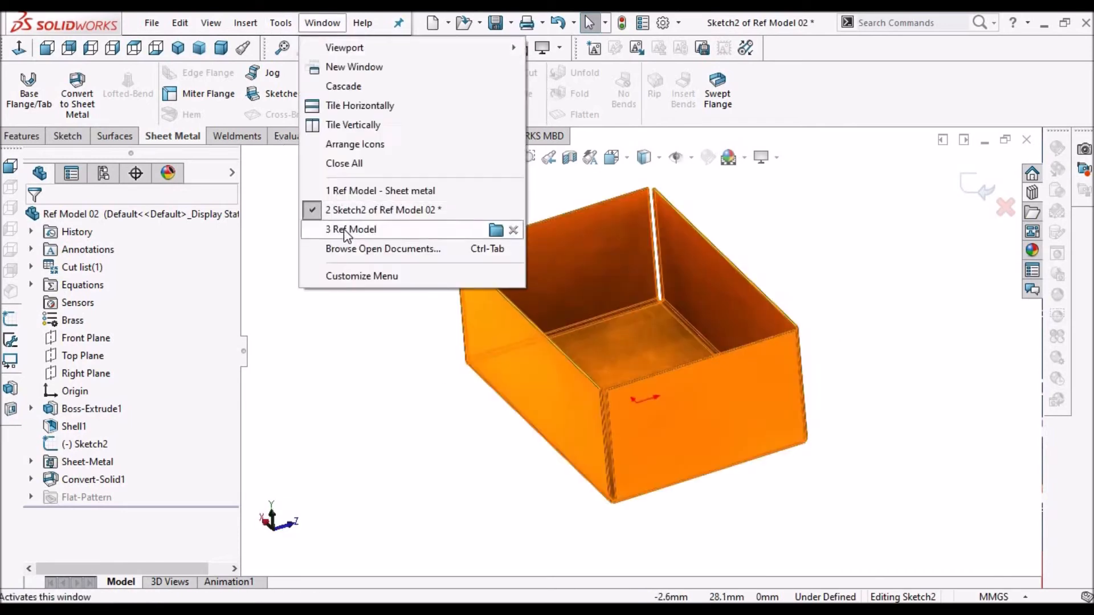
pyautogui.click(350, 229)
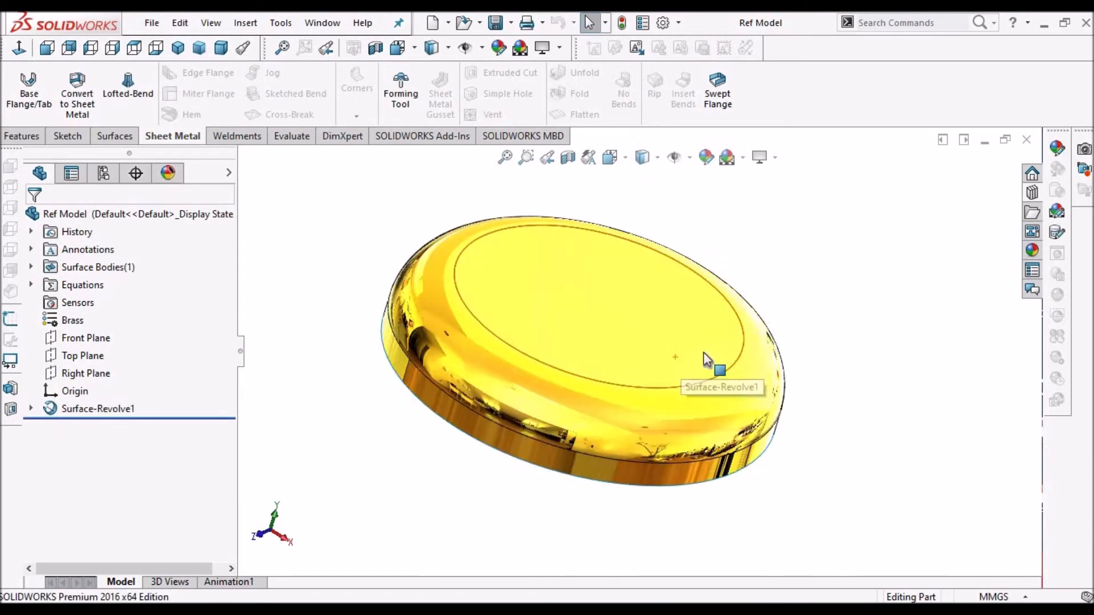
pyautogui.moveTo(674, 357); pyautogui.dragTo(653, 241)
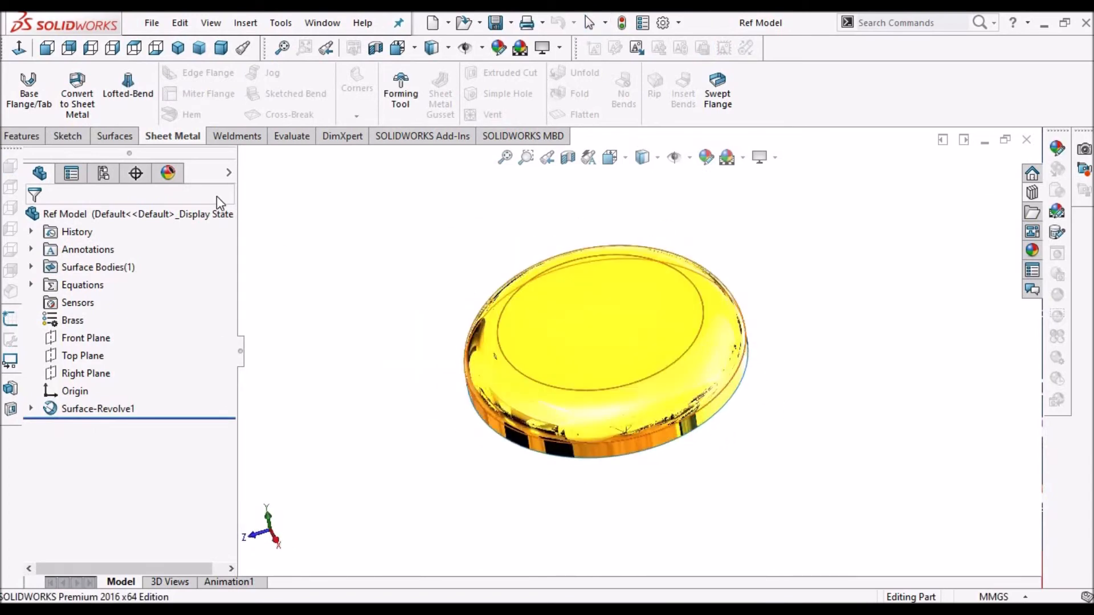
pyautogui.click(76, 93)
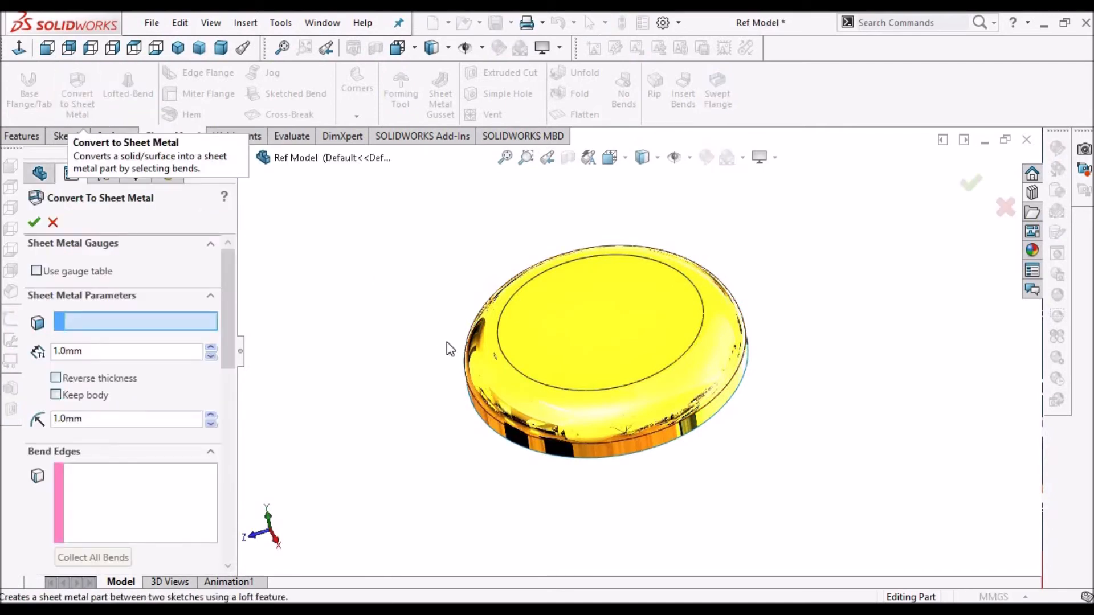
pyautogui.moveTo(603, 352)
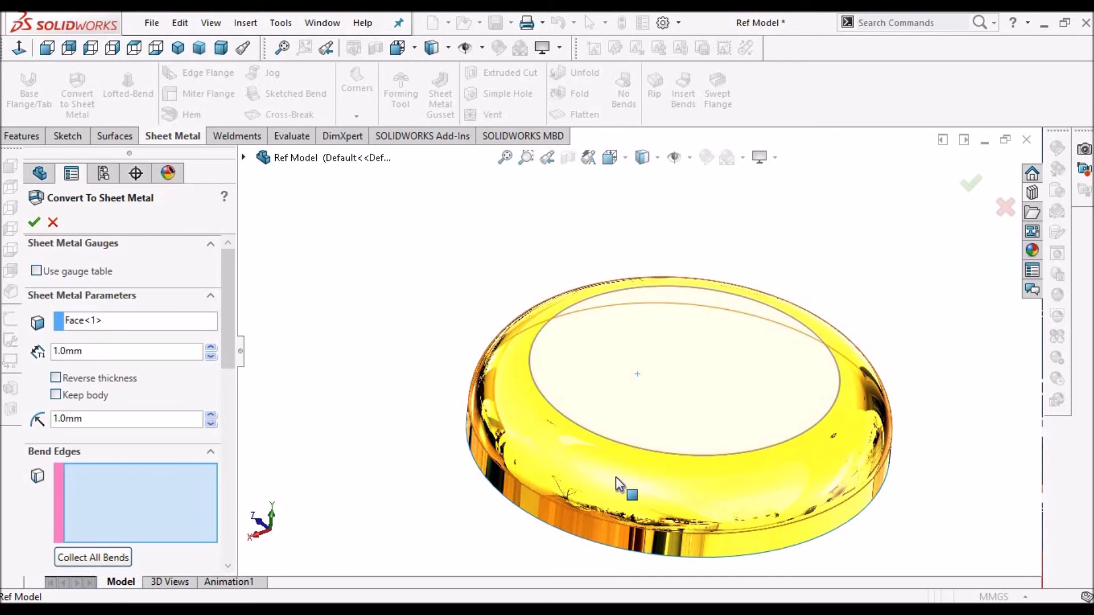
pyautogui.moveTo(590, 488)
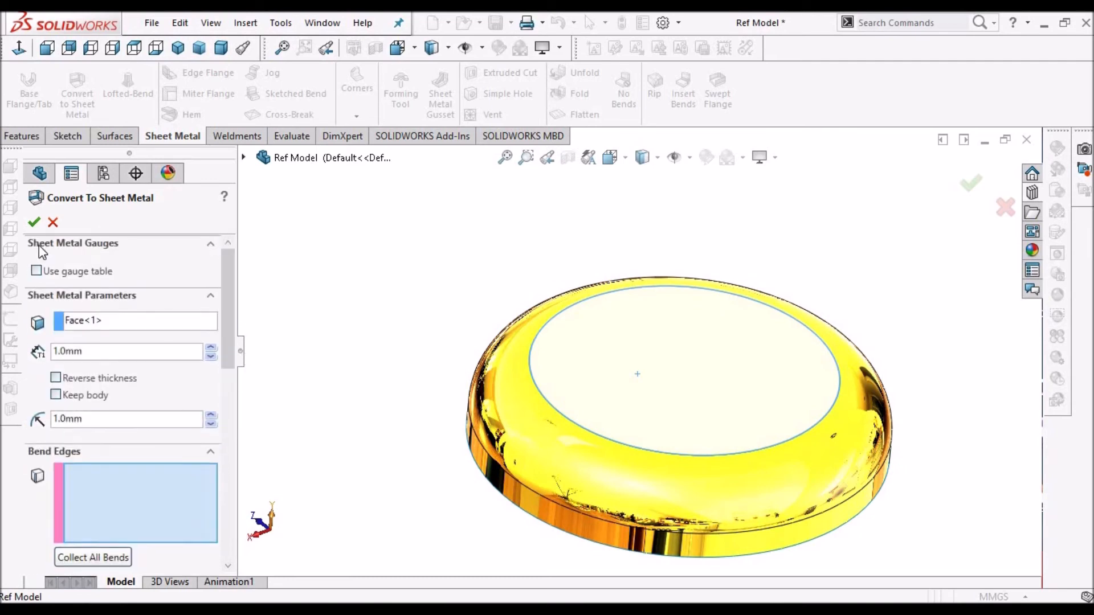
pyautogui.click(33, 221)
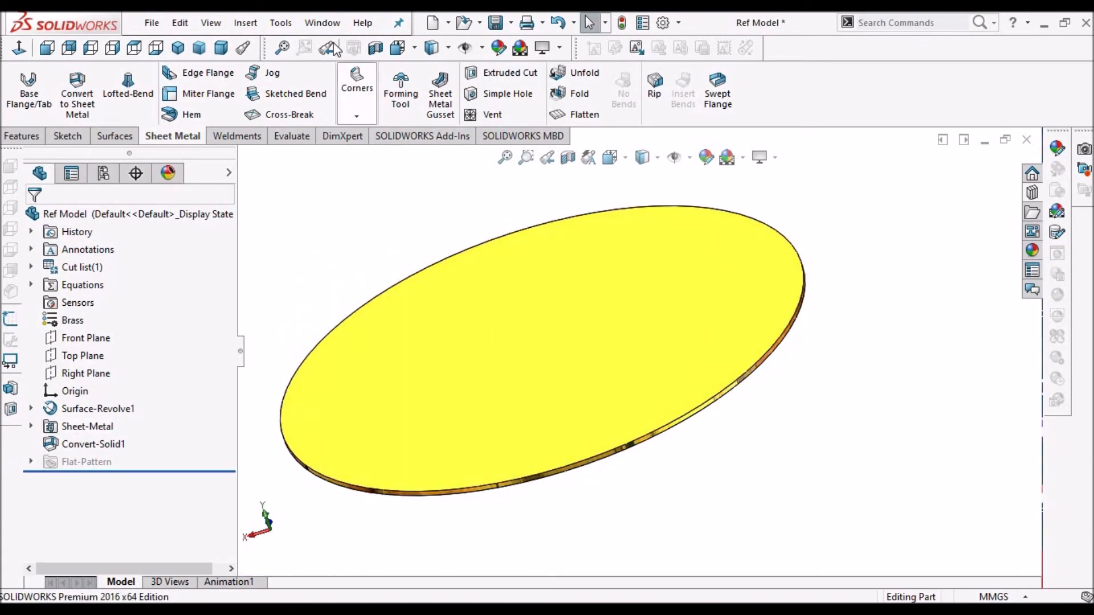
# Step: Open the ref model form tool part from the Design Library's forming tools
pyautogui.click(321, 22)
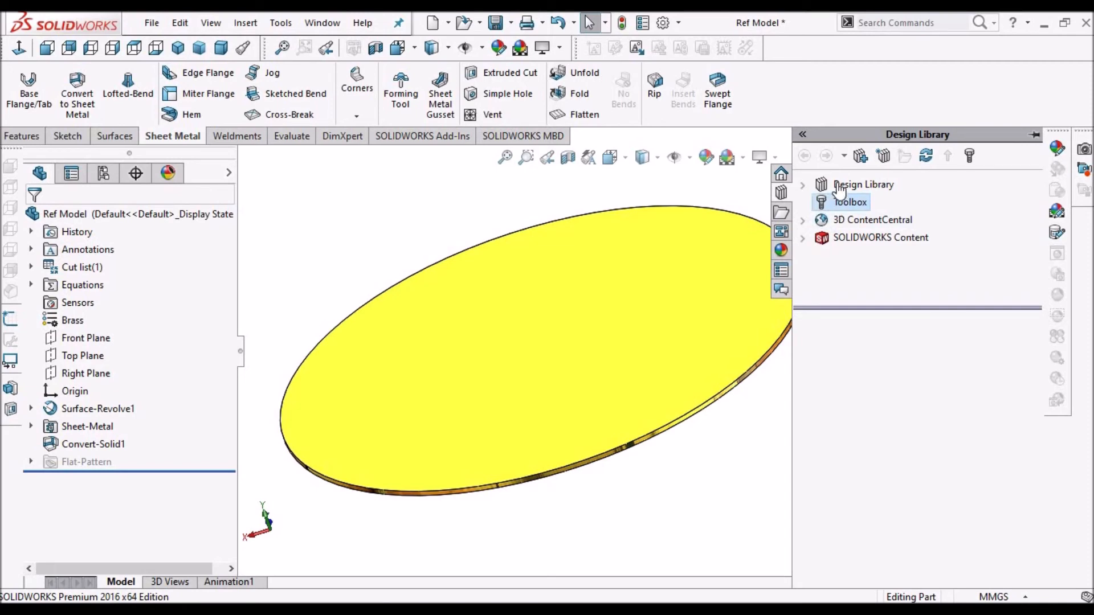
pyautogui.click(881, 219)
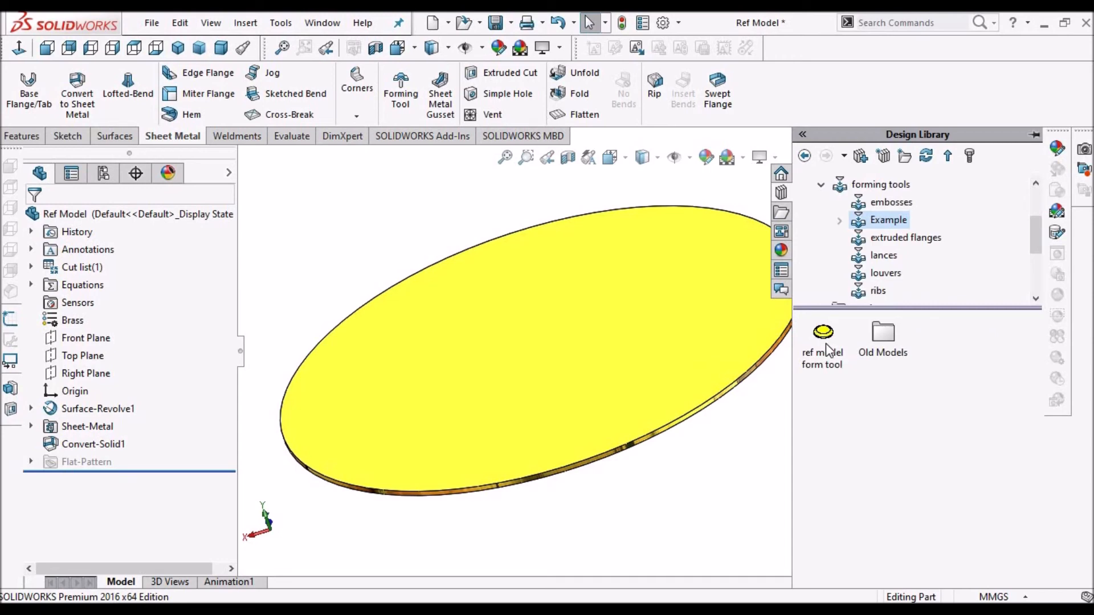
pyautogui.click(823, 342)
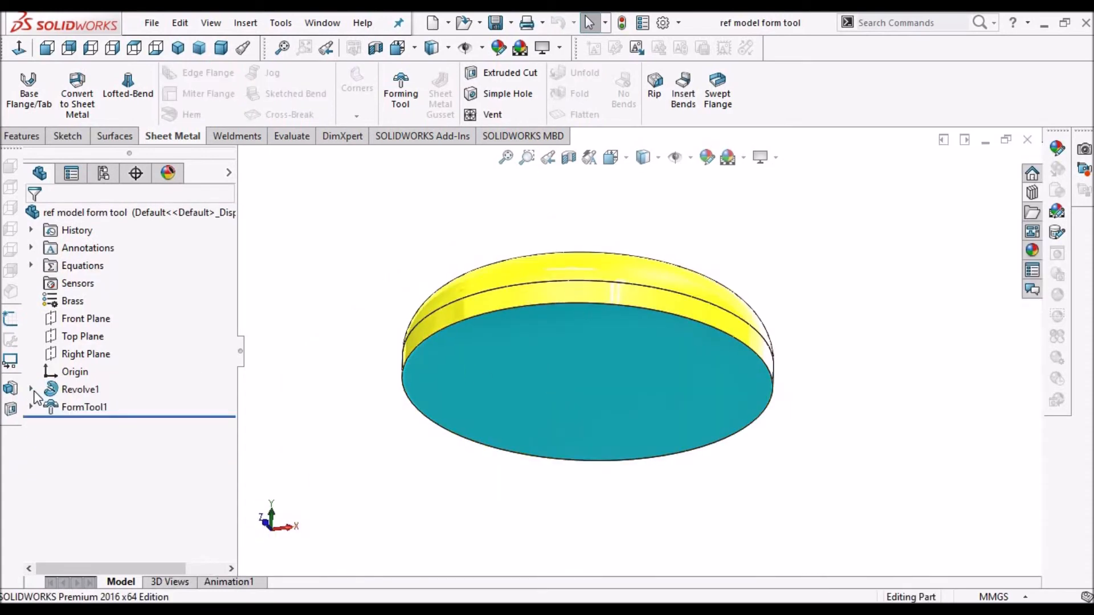
# Step: Review the Revolve1 profile sketch and toggle suppression of FormTool1
pyautogui.click(80, 389)
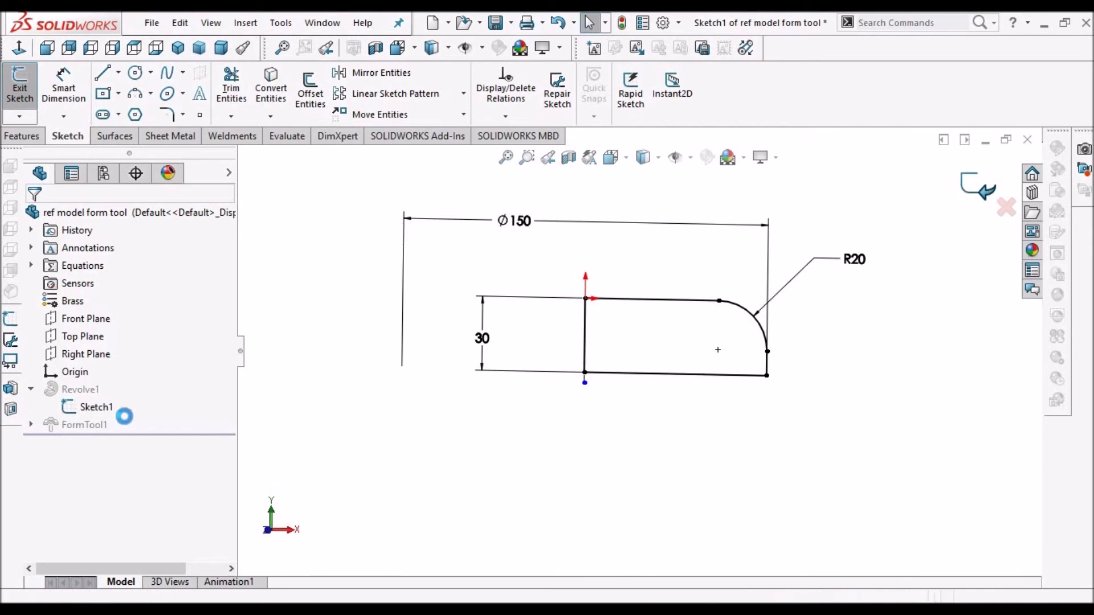
pyautogui.rightClick(85, 425)
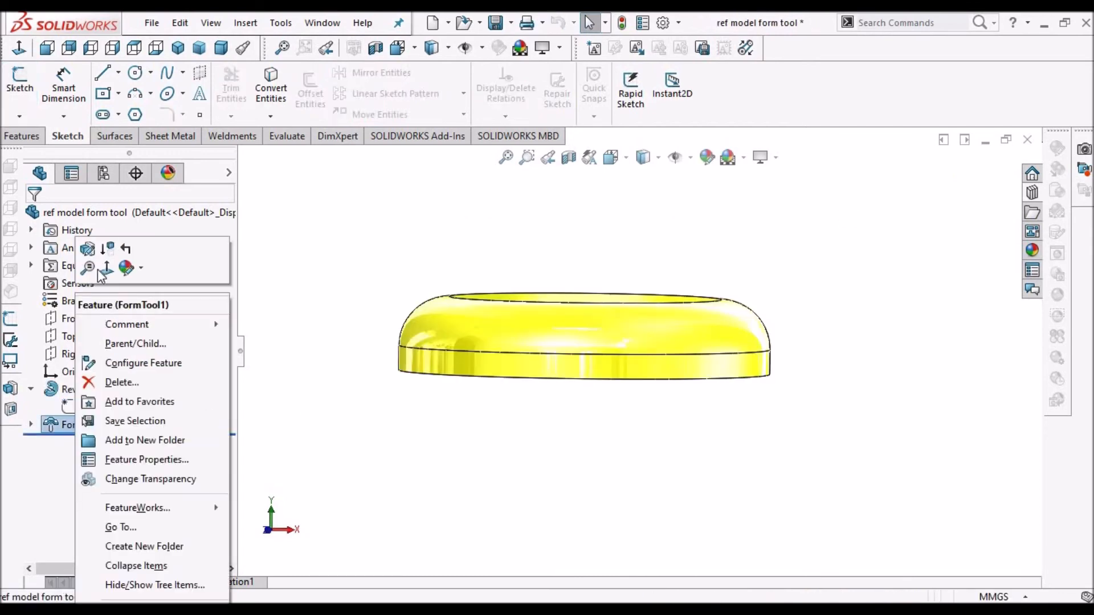
pyautogui.click(480, 335)
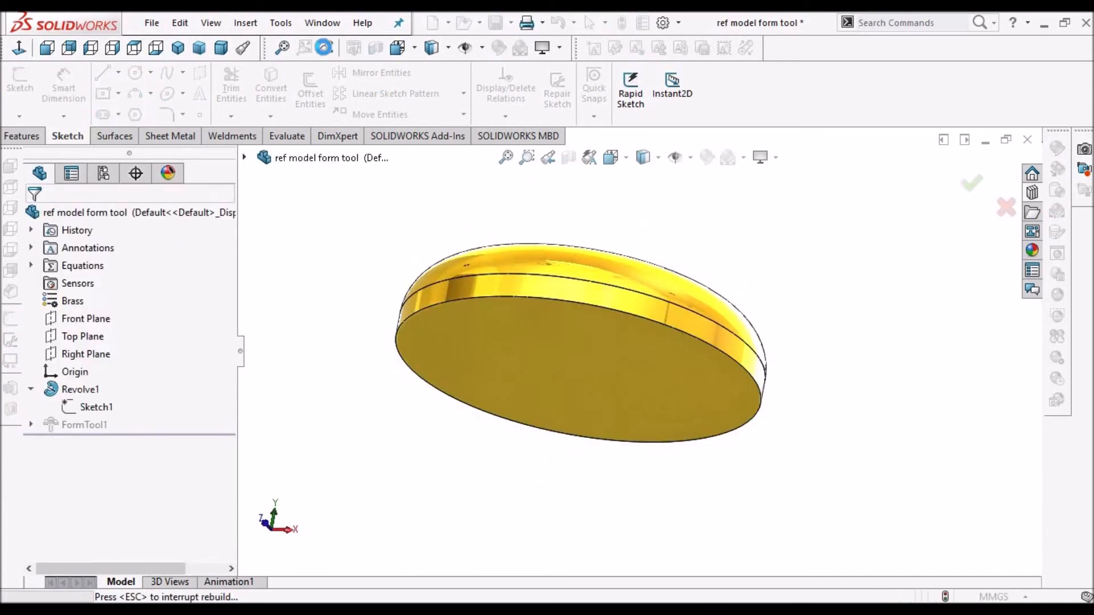
pyautogui.click(321, 22)
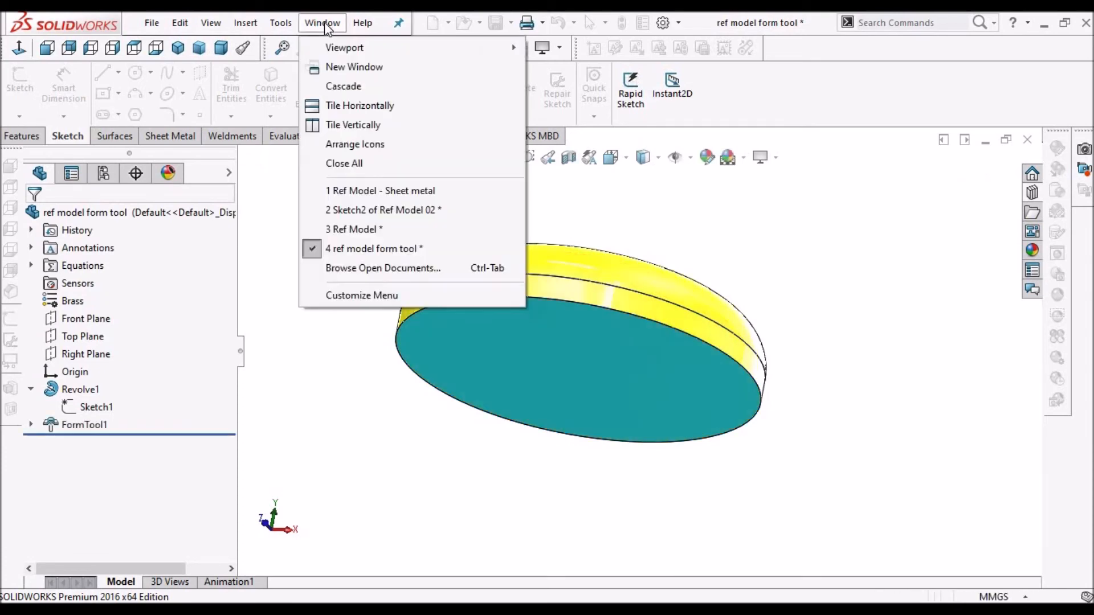
pyautogui.moveTo(354, 229)
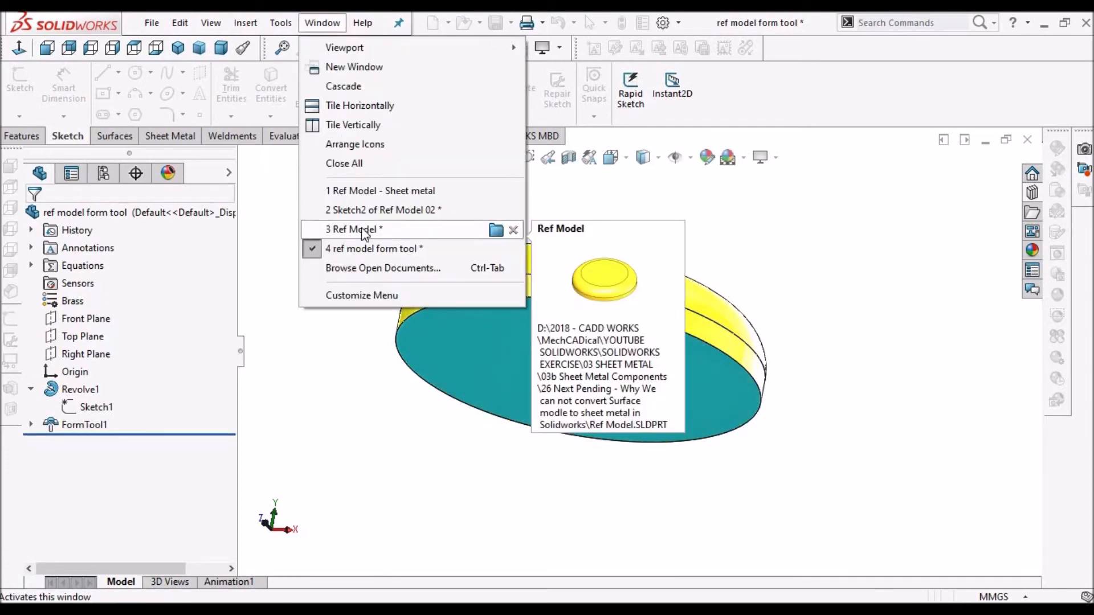
pyautogui.moveTo(373, 190)
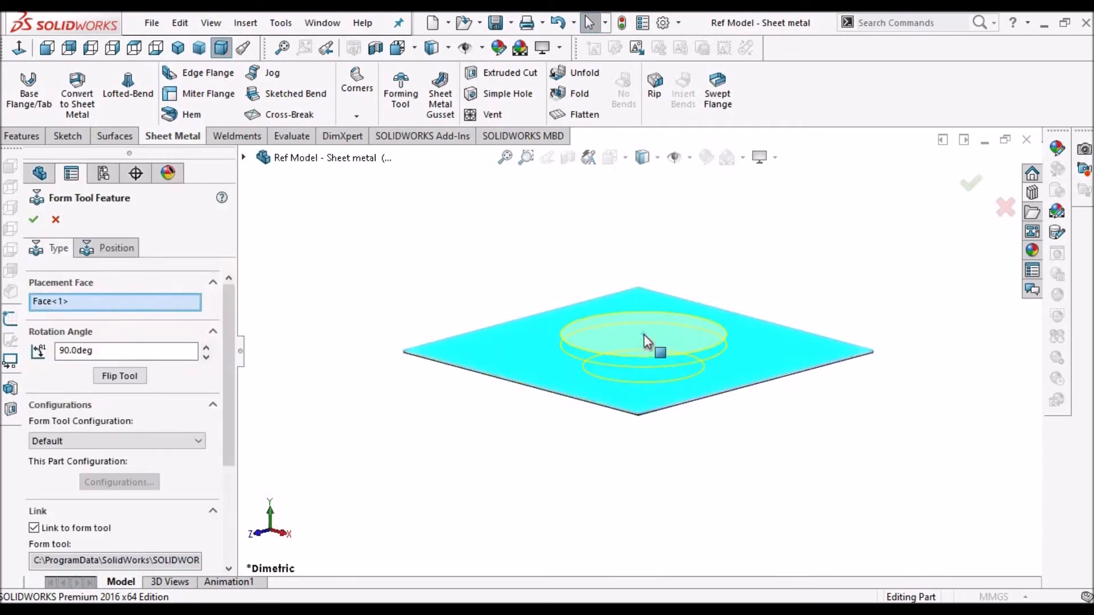
# Step: Place the ref model form tool at the plate centre and view it edge-on
pyautogui.click(33, 219)
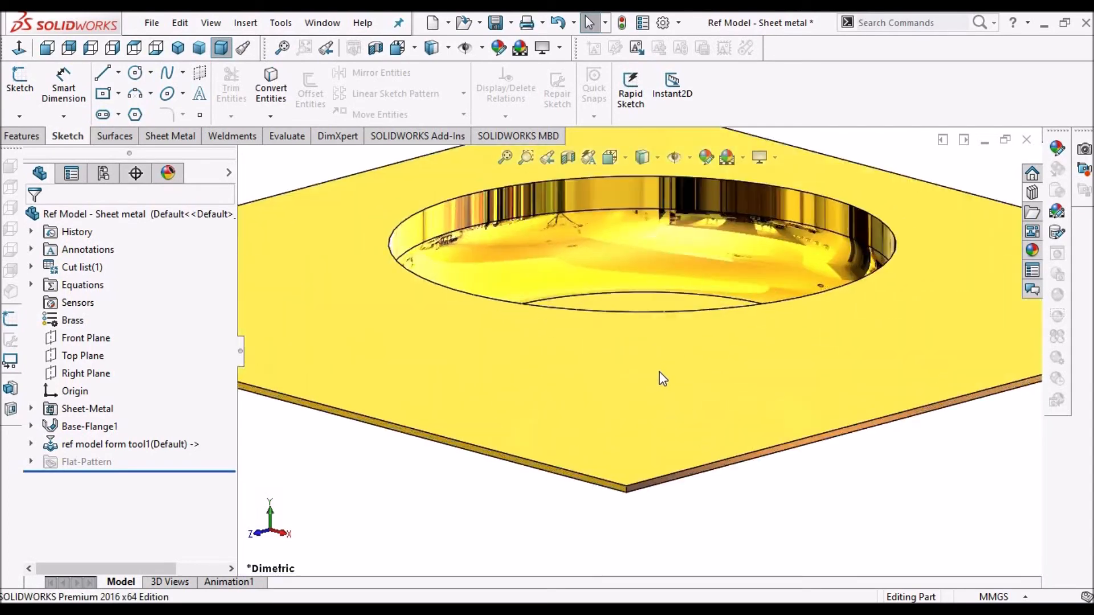
pyautogui.moveTo(662, 376); pyautogui.dragTo(579, 460)
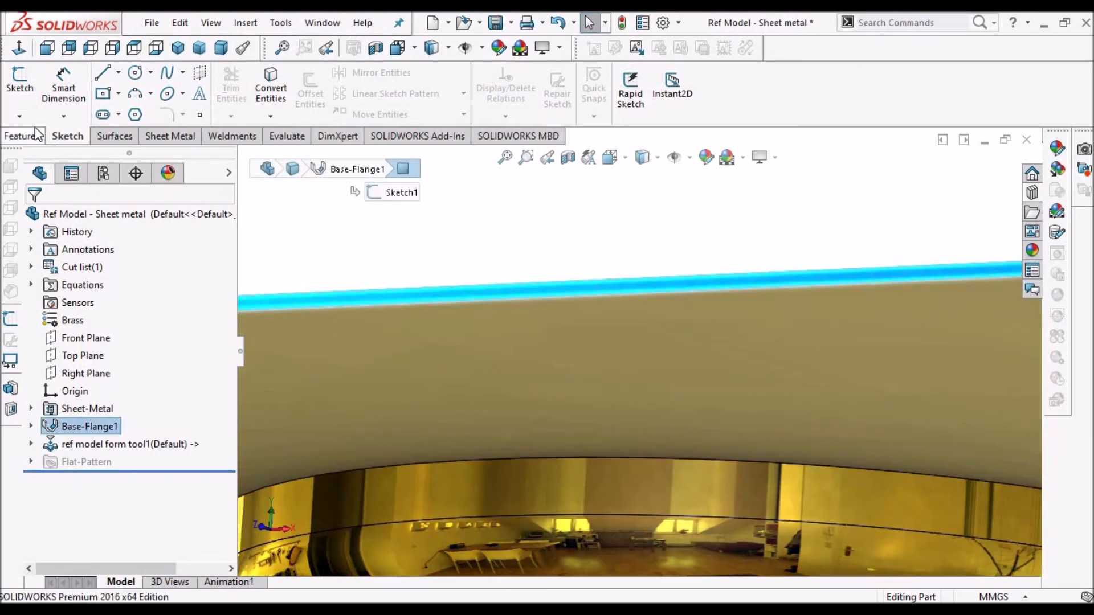
# Step: Convert the plate edge into a sketch and extrude-cut it Through All in both directions
pyautogui.click(19, 84)
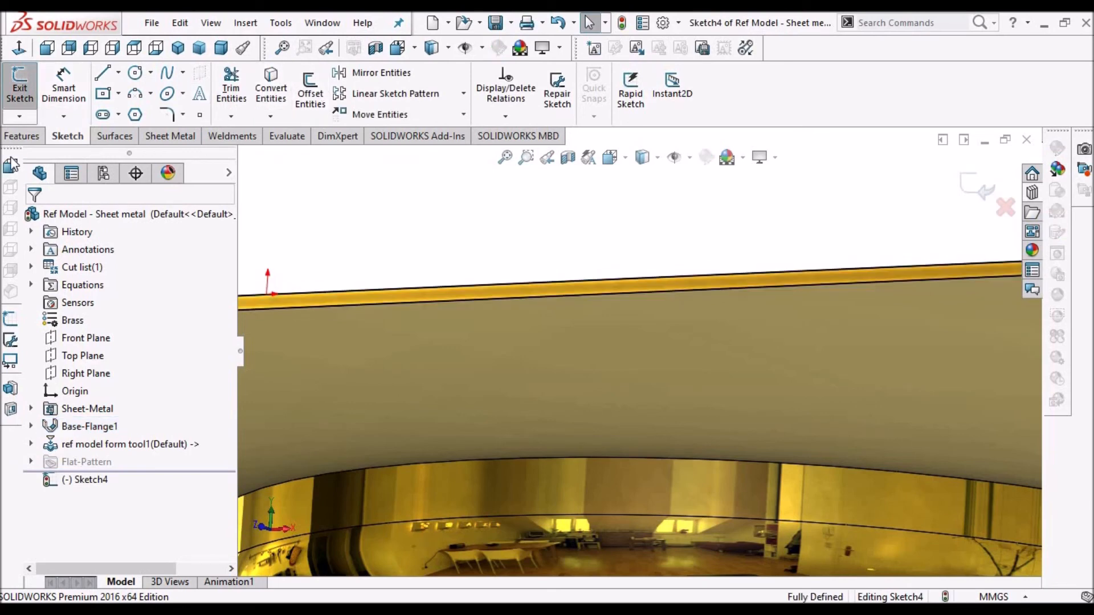
pyautogui.click(22, 136)
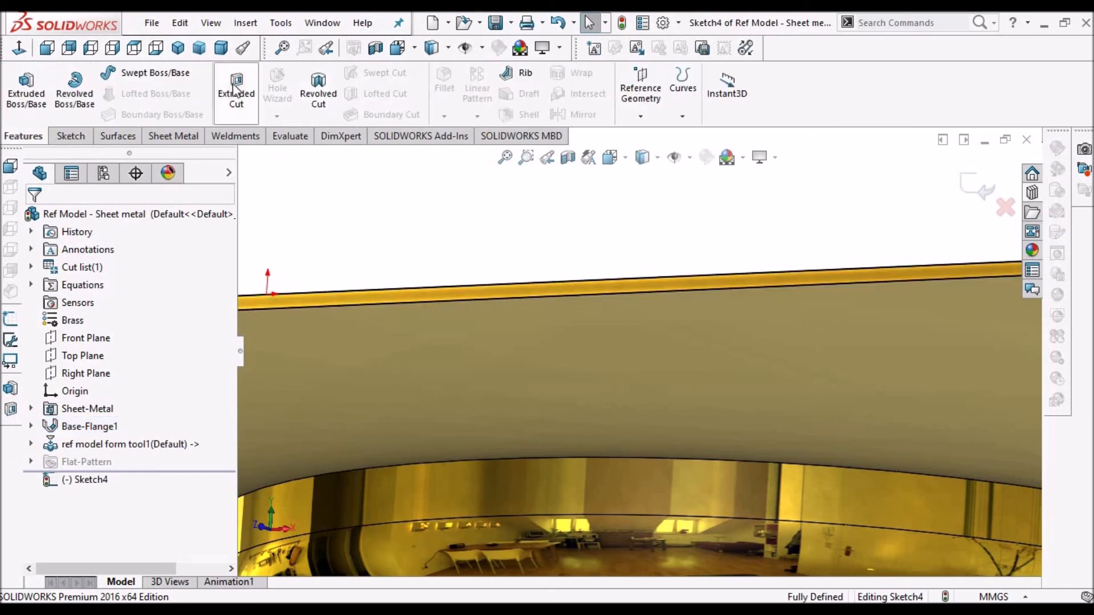
pyautogui.click(236, 90)
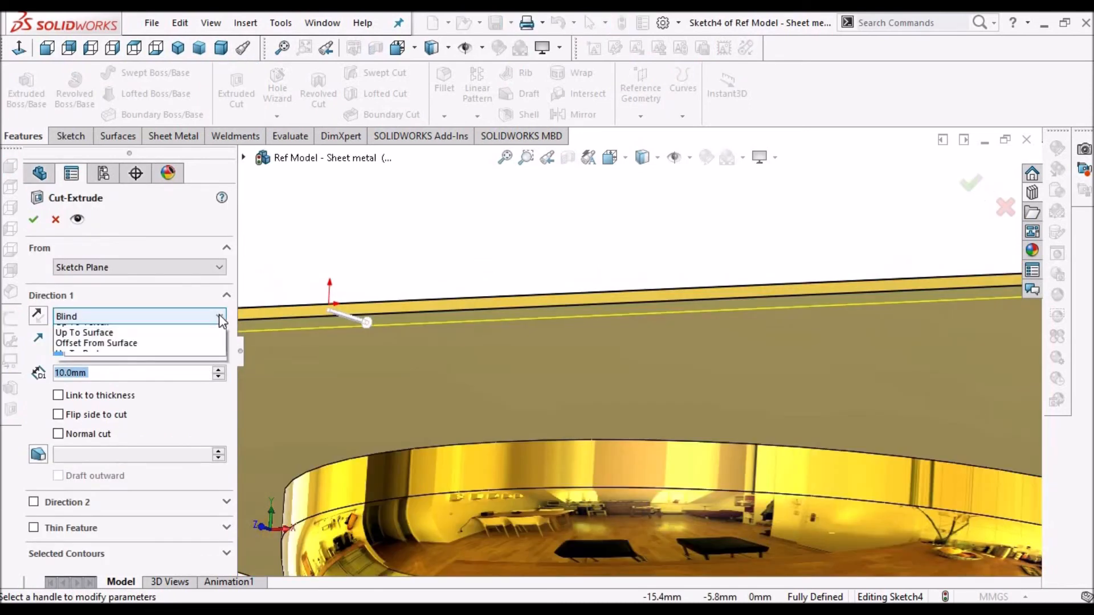
pyautogui.click(94, 316)
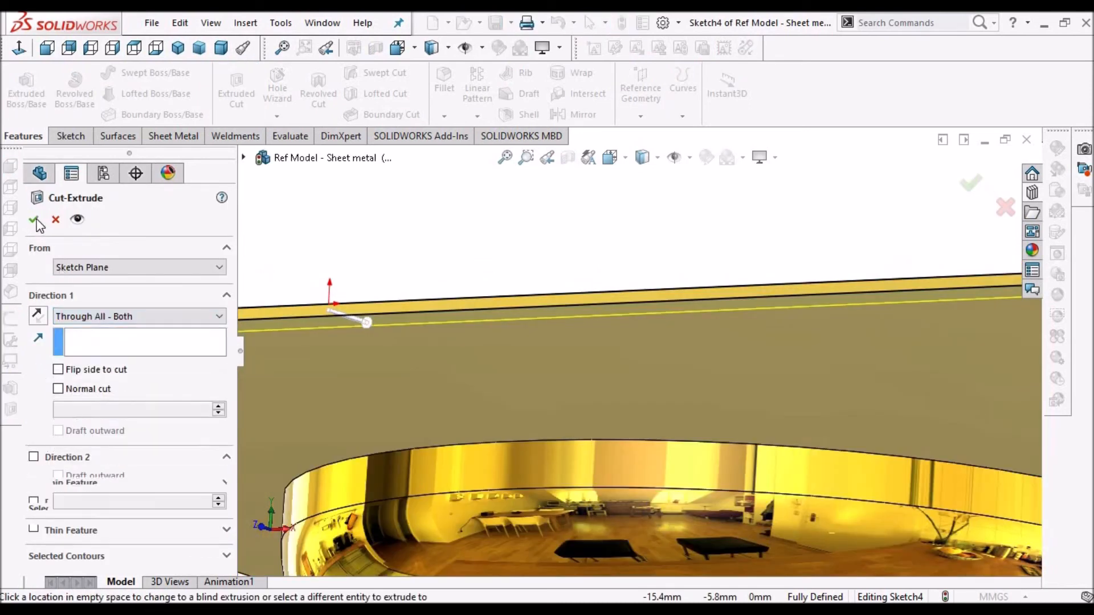
pyautogui.click(37, 219)
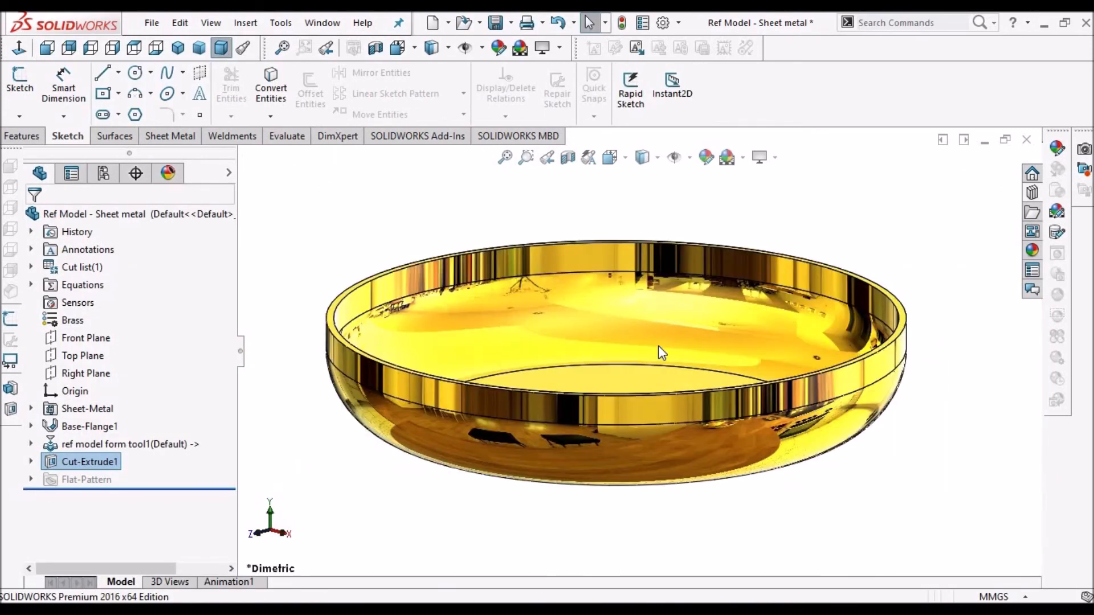
pyautogui.moveTo(662, 352); pyautogui.dragTo(652, 356)
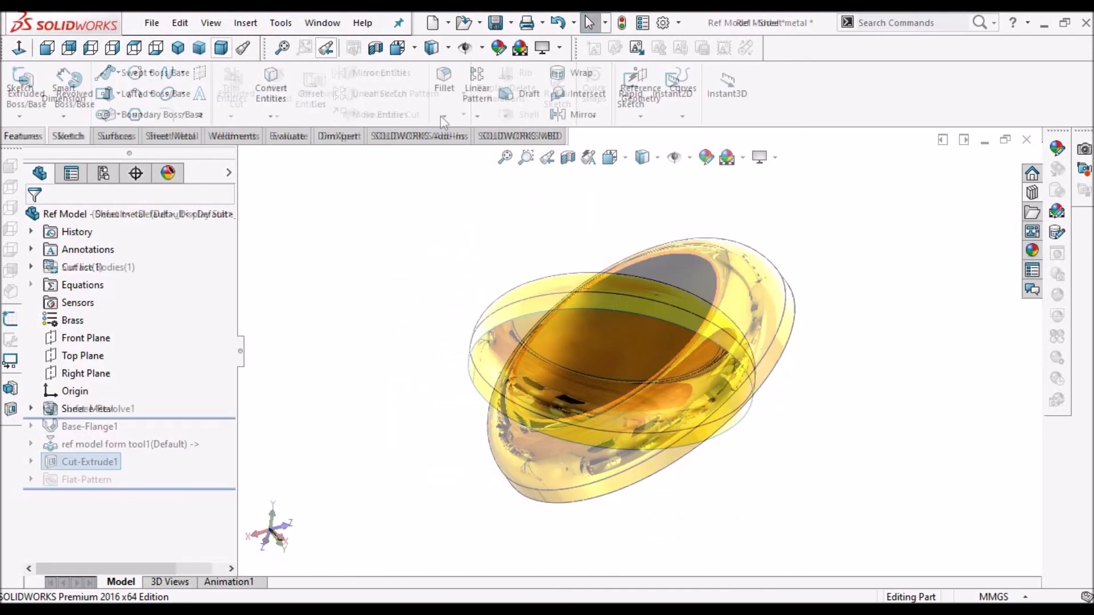
# Step: Switch to the original Ref Model surface dish and orbit to view its inside
pyautogui.click(116, 136)
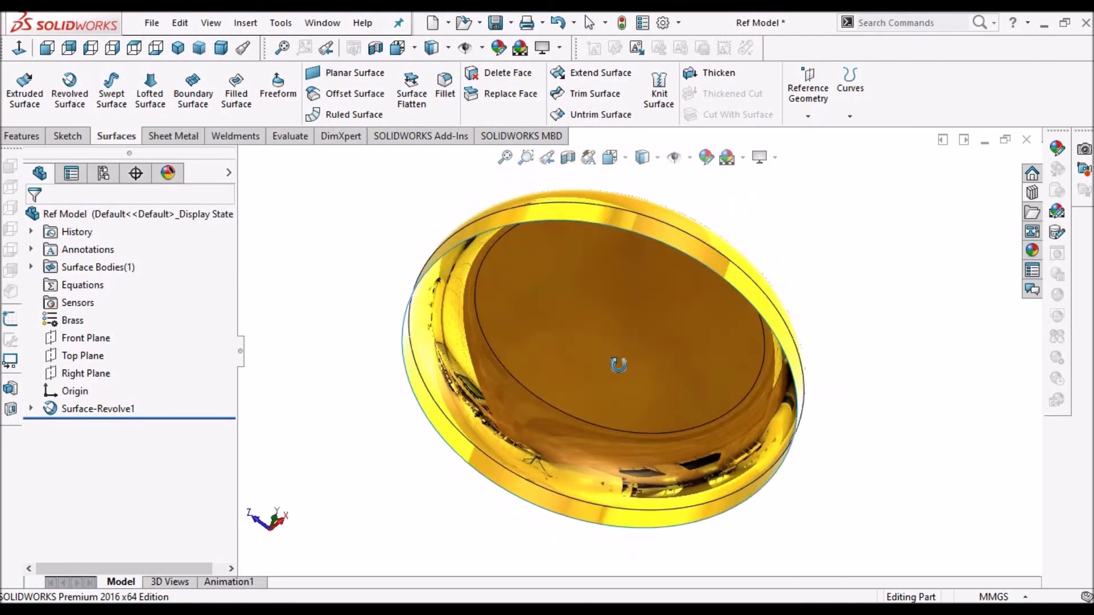
pyautogui.moveTo(617, 367); pyautogui.dragTo(520, 431)
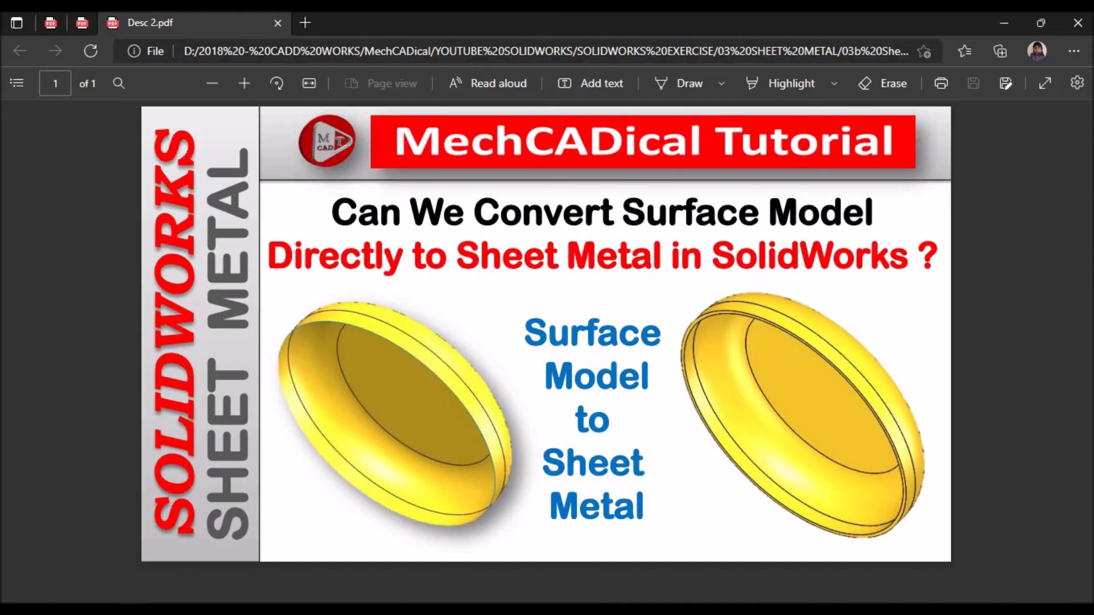
pyautogui.moveTo(872, 405)
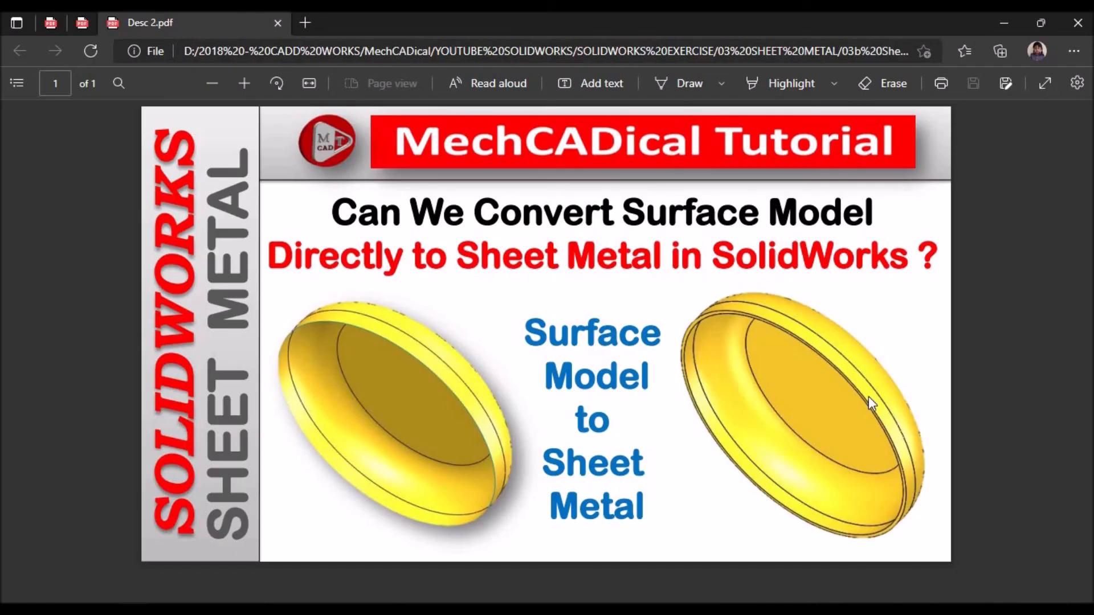